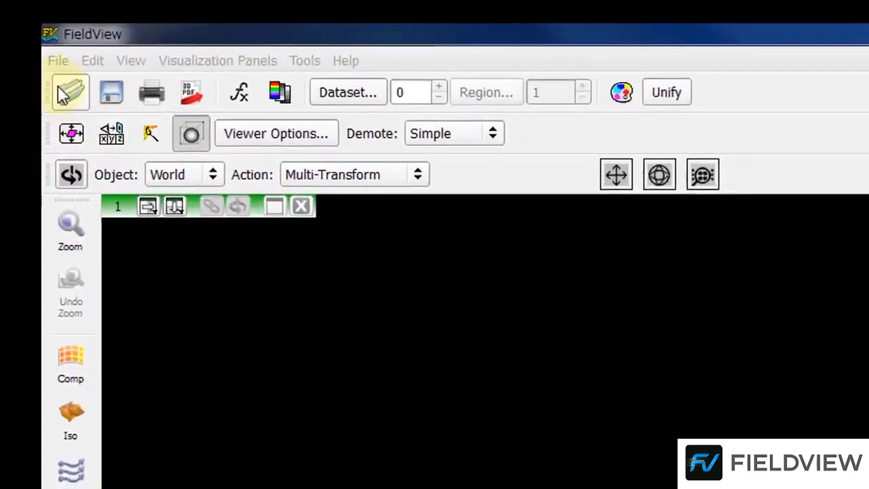
Step: Load D:/Sample/data.fvuns with the FV-UNS reader, keeping all functions
left_click(58, 61)
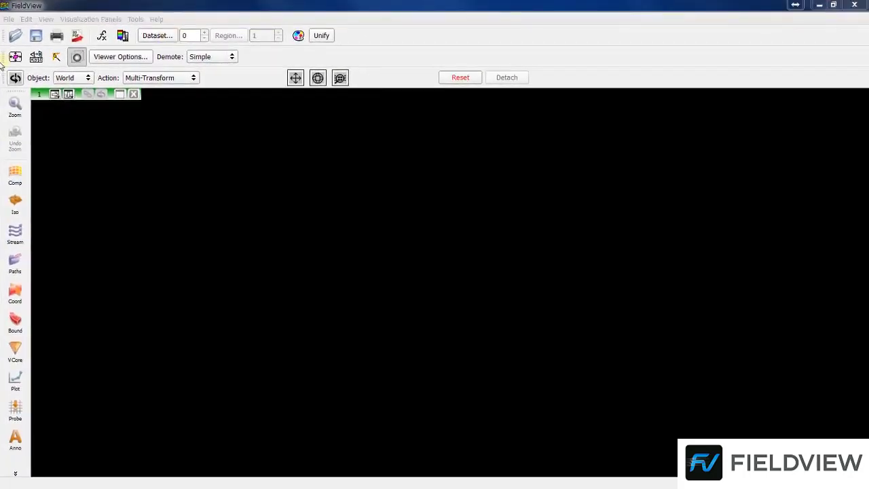
left_click(9, 18)
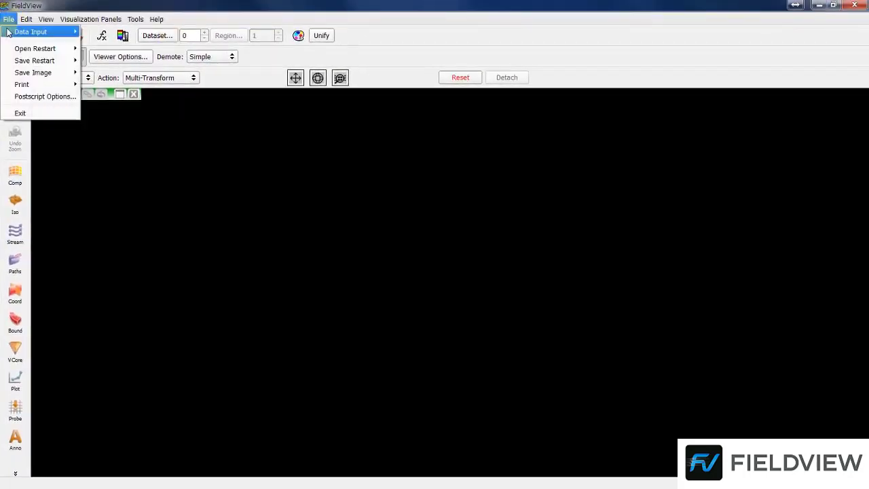
left_click(30, 31)
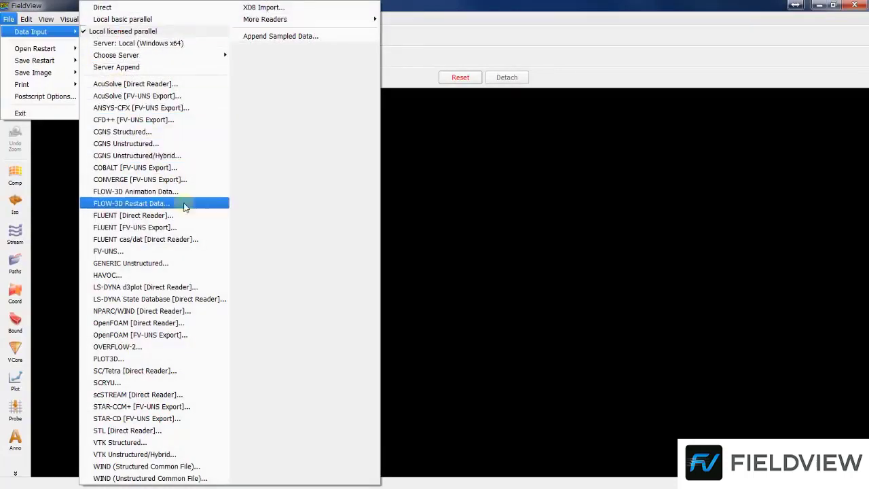
mouse_move(209, 252)
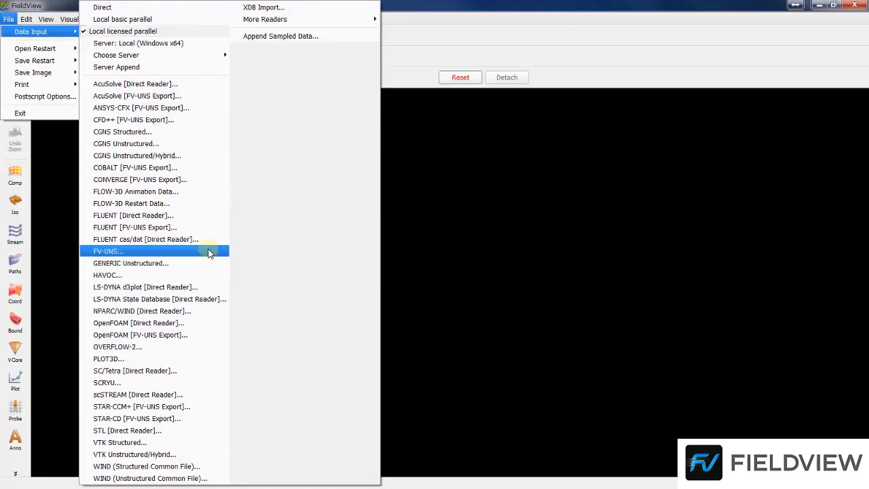
left_click(109, 251)
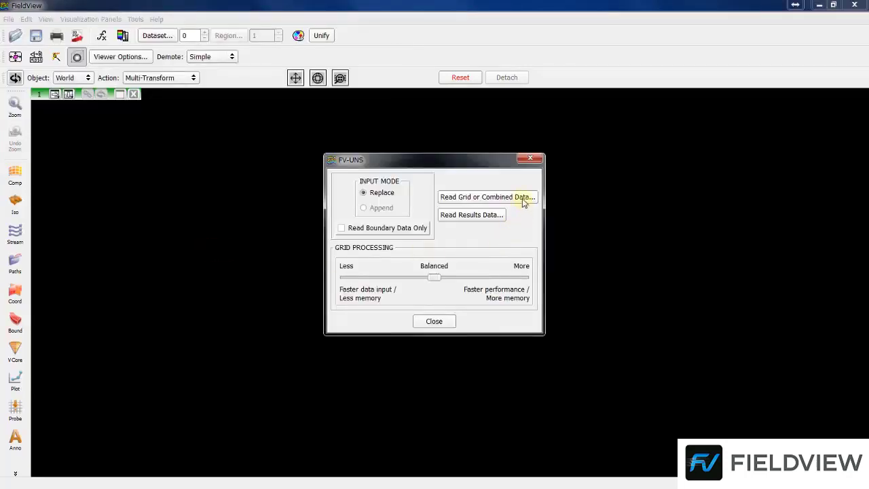
left_click(487, 197)
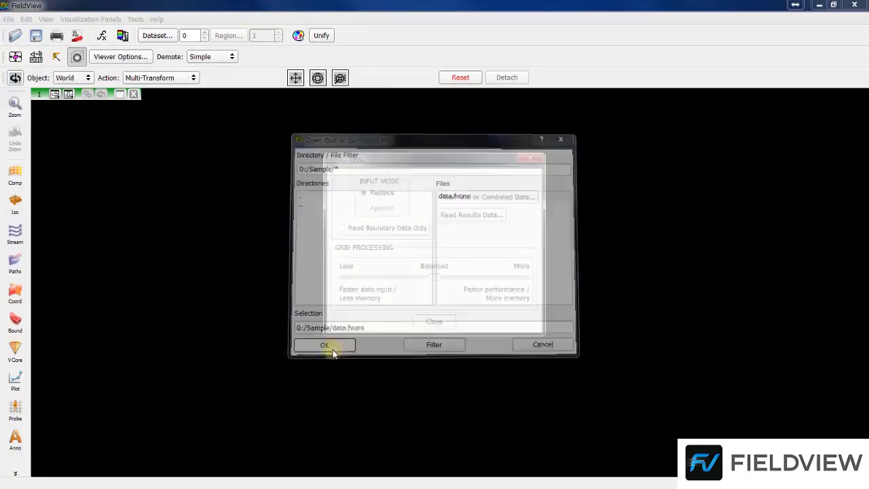
left_click(324, 345)
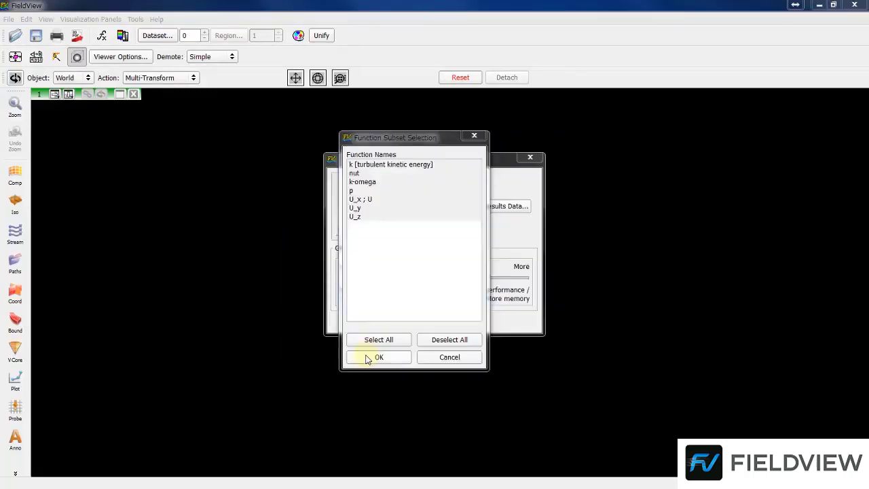
left_click(378, 356)
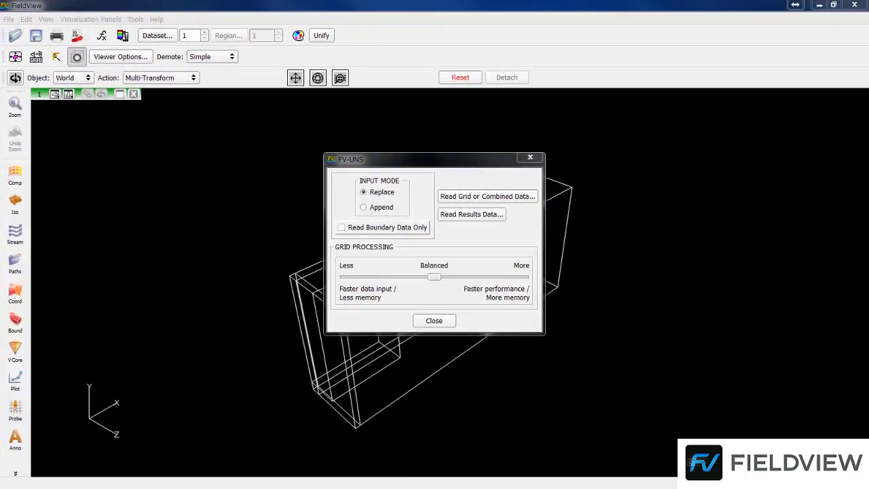
mouse_move(407, 316)
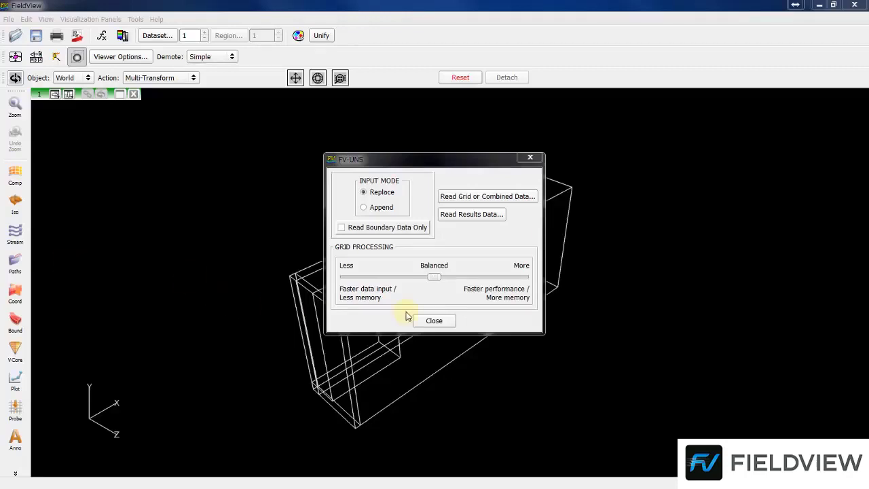
Step: Close the FV-UNS reader dialog so only the axes triad remains
left_click(434, 321)
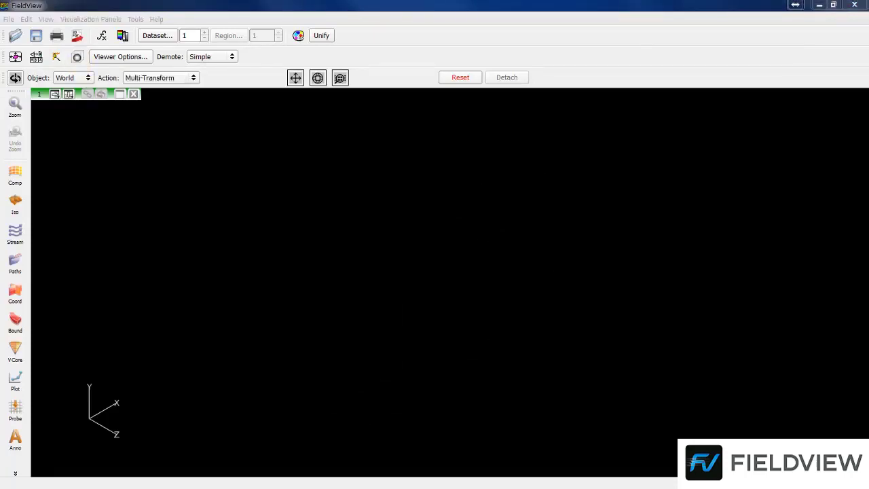
mouse_move(67, 384)
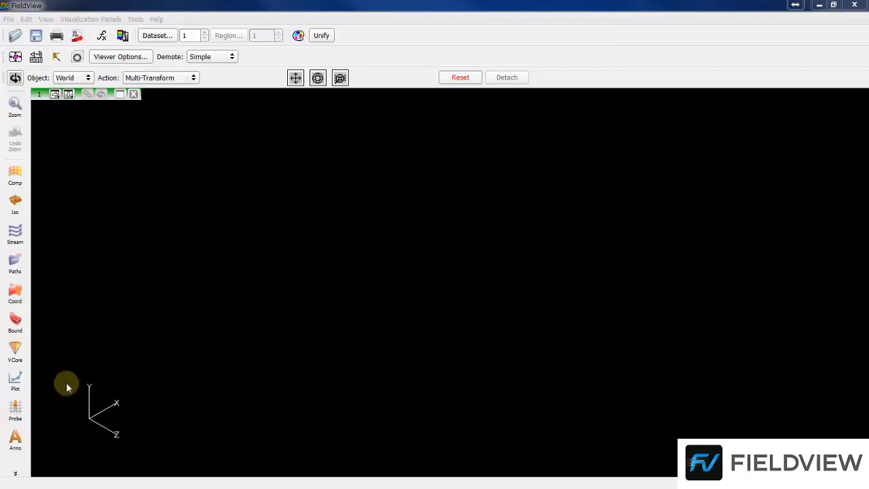
mouse_move(15, 323)
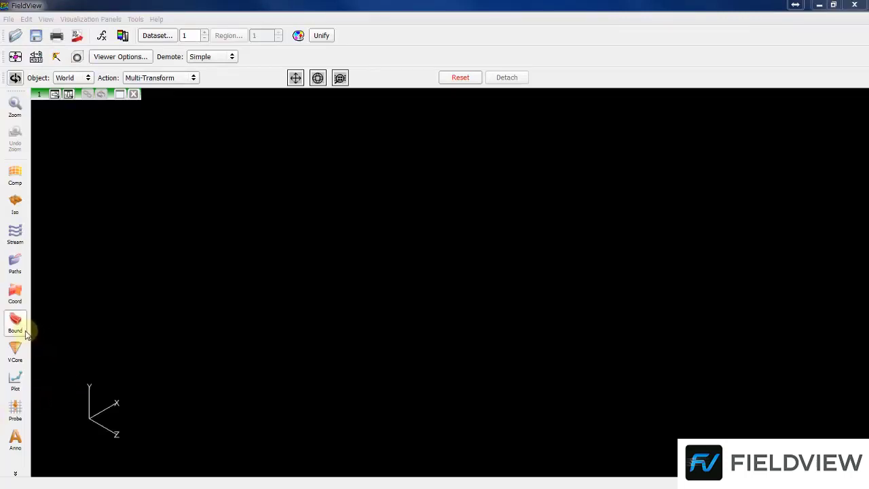
Step: Create a boundary surface from backWheels through headlight, body parts, rear tire and rear window
left_click(15, 322)
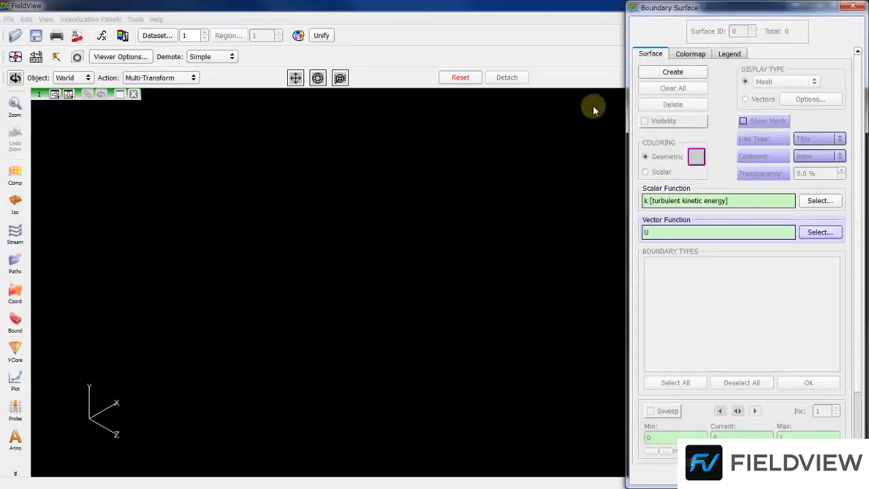
left_click(672, 71)
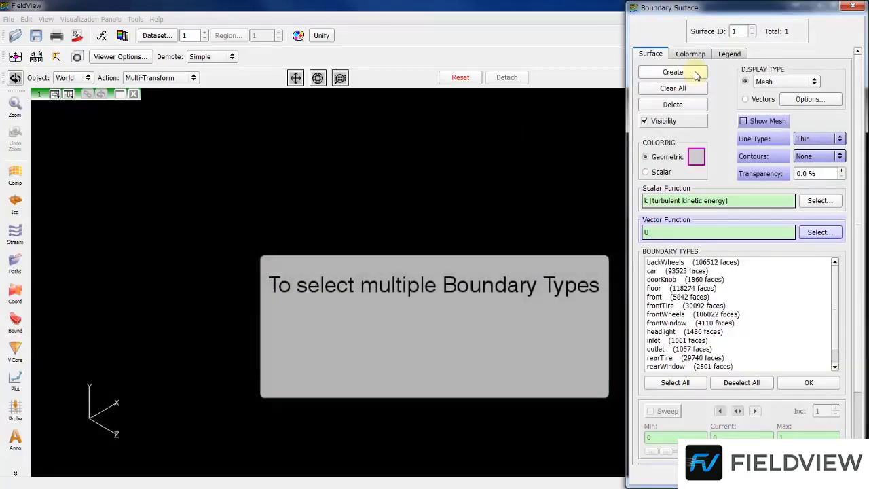
left_click(692, 262)
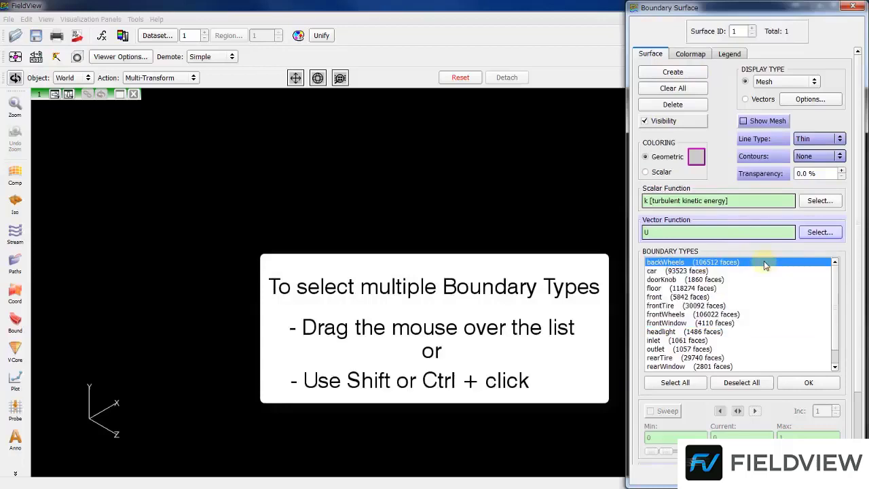
left_click(685, 331)
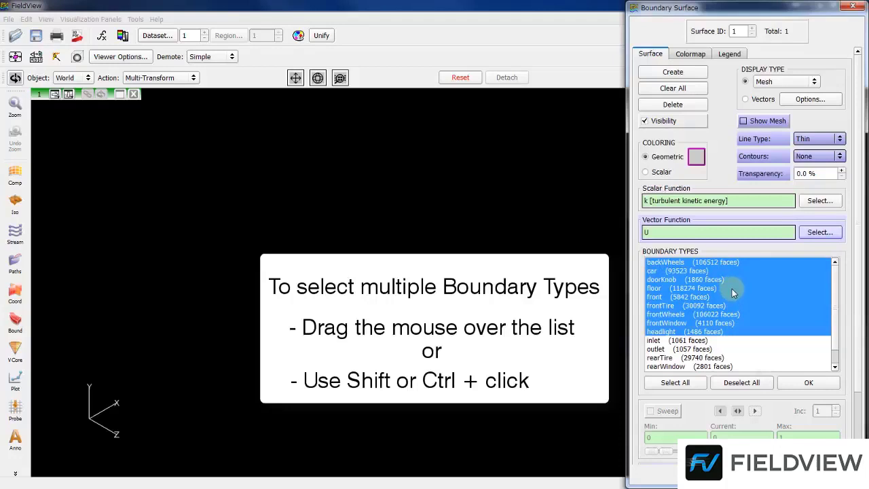
scroll("down", 3)
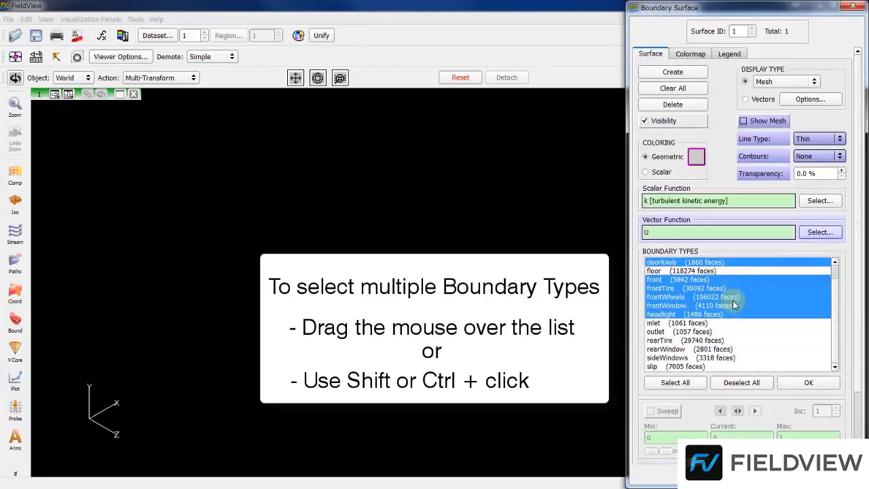
left_click(666, 348)
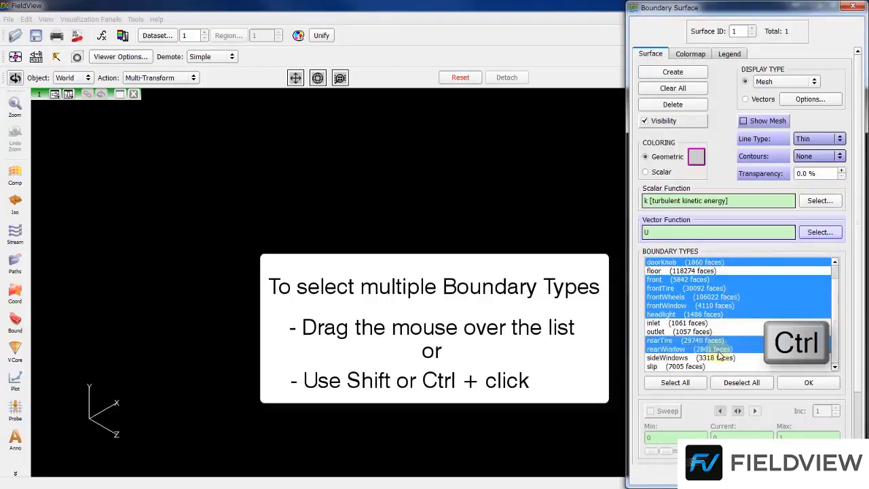
left_click(668, 358)
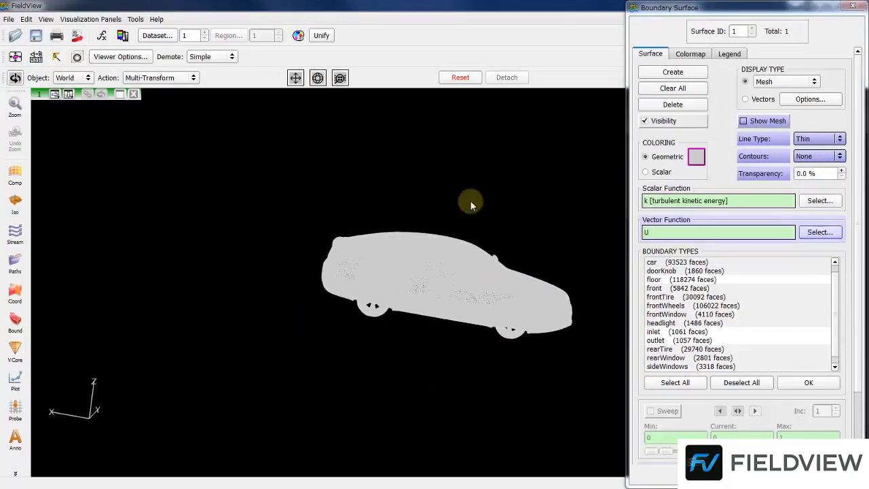
Step: Recentre the car in the view and enlarge it with the translate tool
left_click(317, 77)
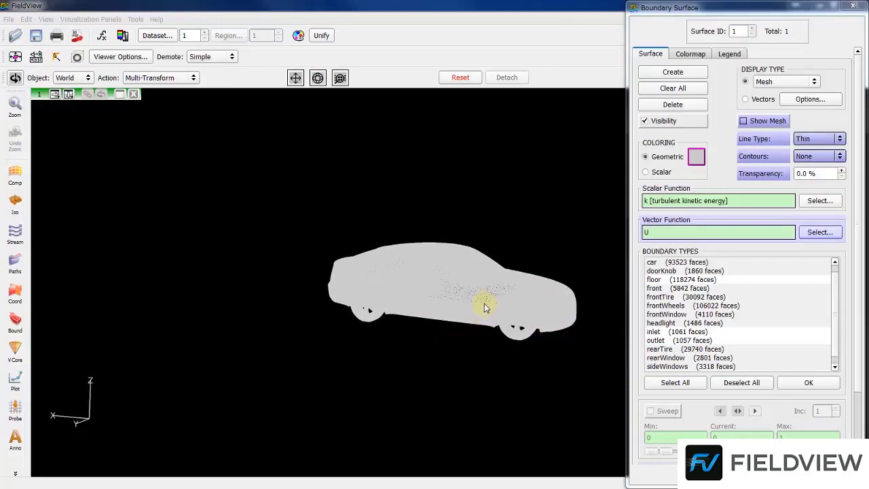
left_click(296, 78)
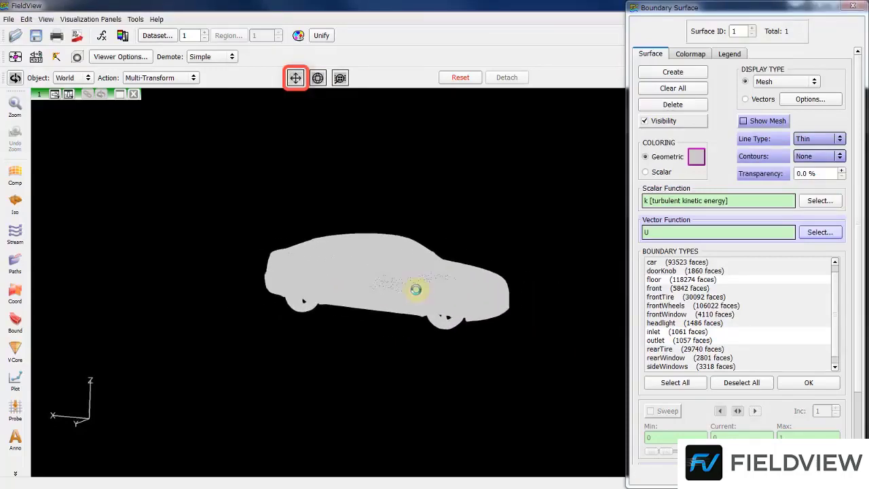
left_click(340, 77)
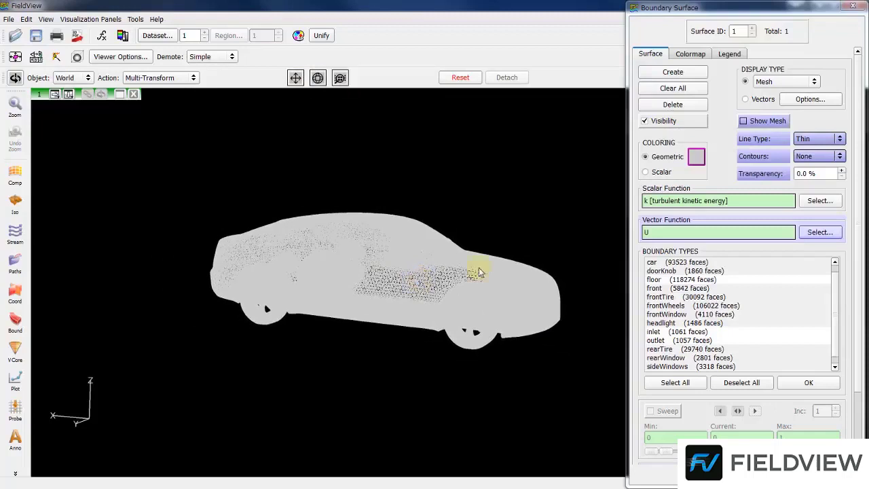
Step: Render the car surface smooth, coloured by the scalar pressure function p
left_click(840, 82)
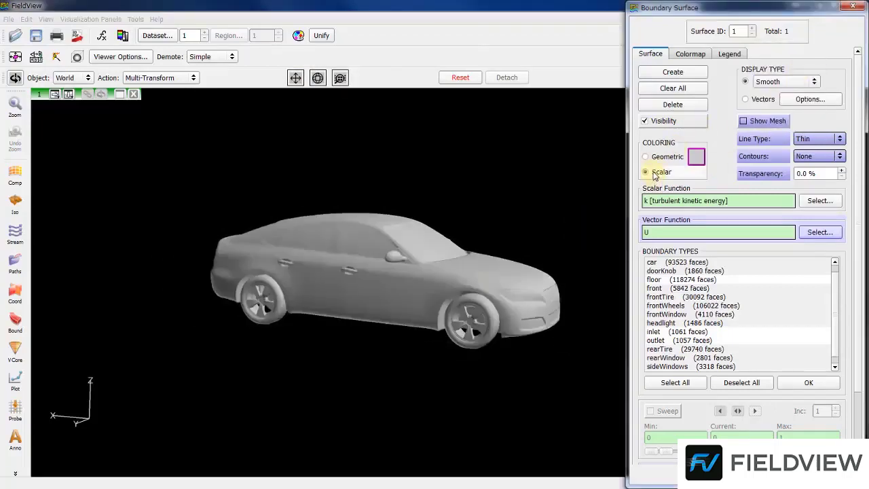
left_click(645, 171)
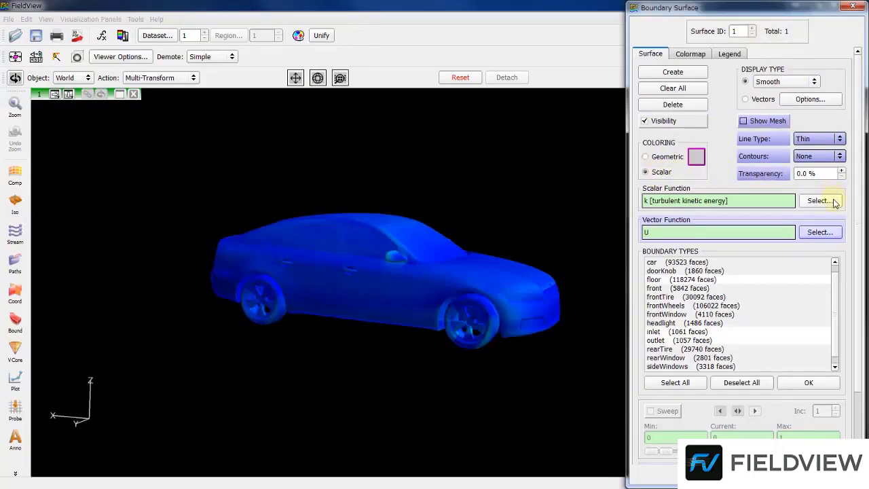
left_click(819, 200)
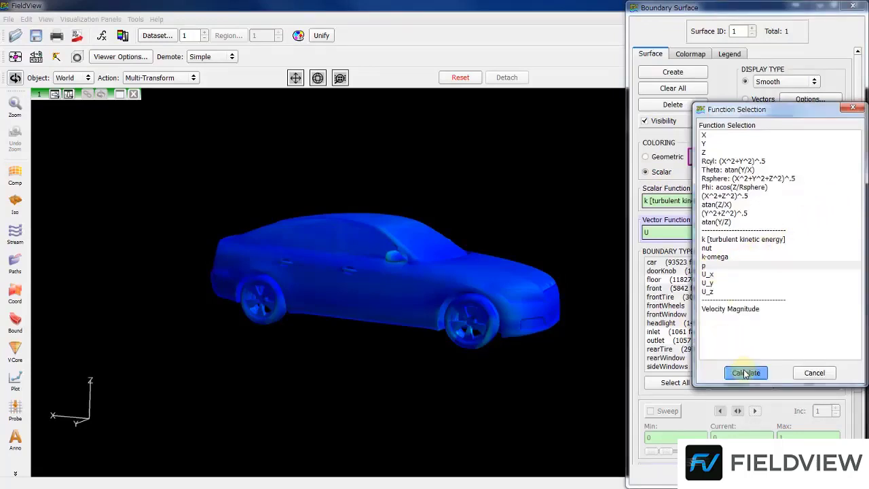
left_click(746, 373)
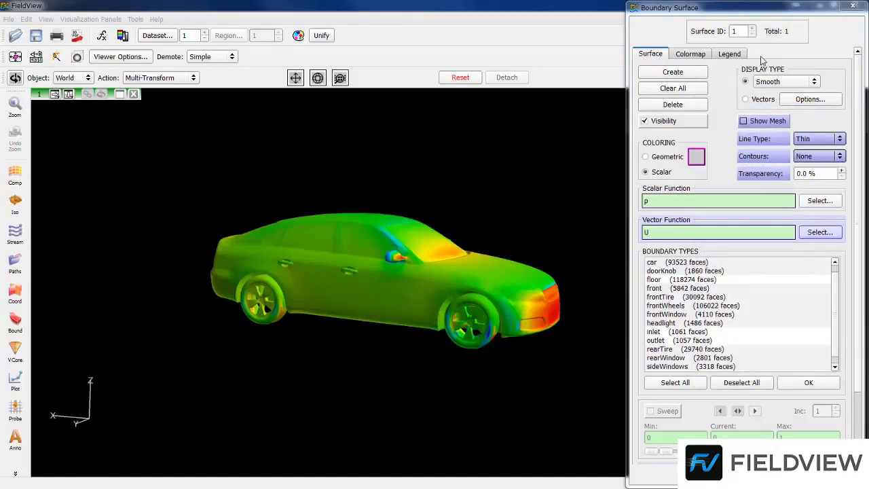
Step: Show the p legend (207.288 to -424.433) and move it to the lower left
left_click(729, 54)
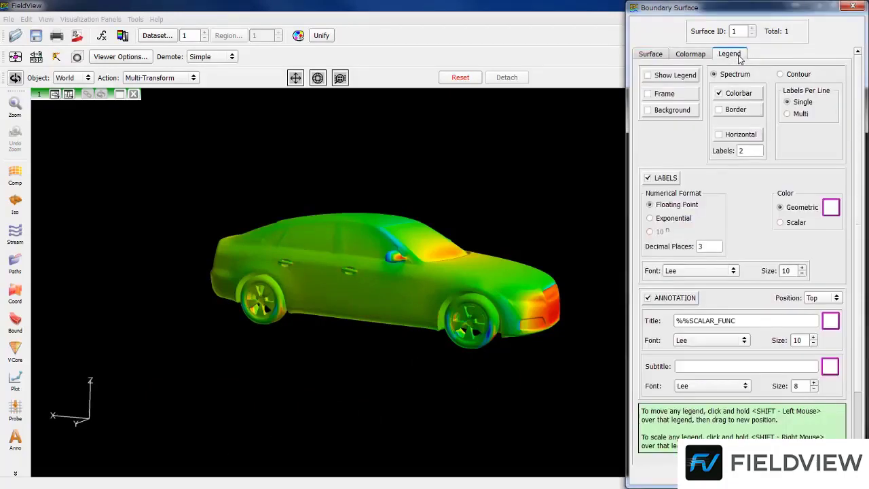
left_click(648, 75)
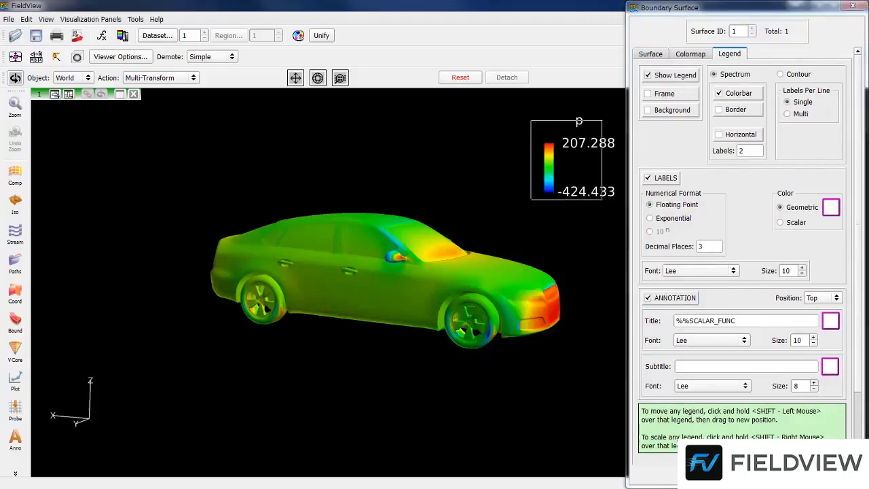
left_click_drag(577, 160, 187, 414)
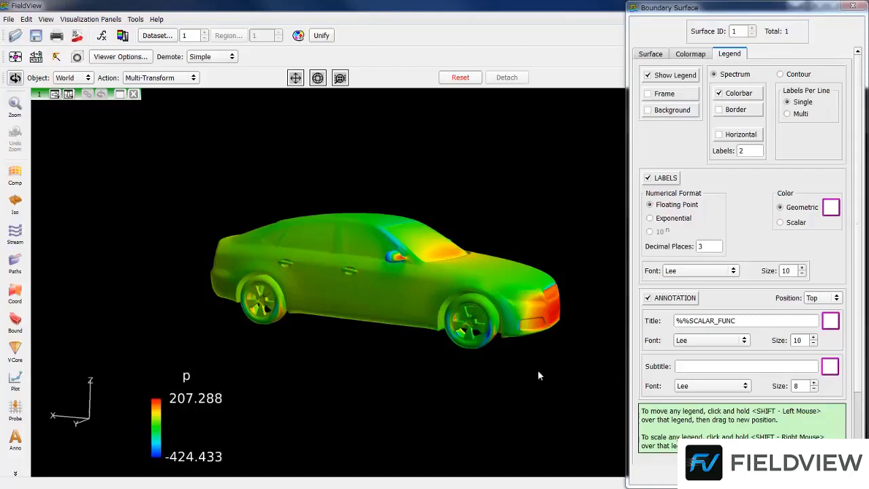
Step: Change the legend title from p to 'Pressure on body'
triple_click(745, 320)
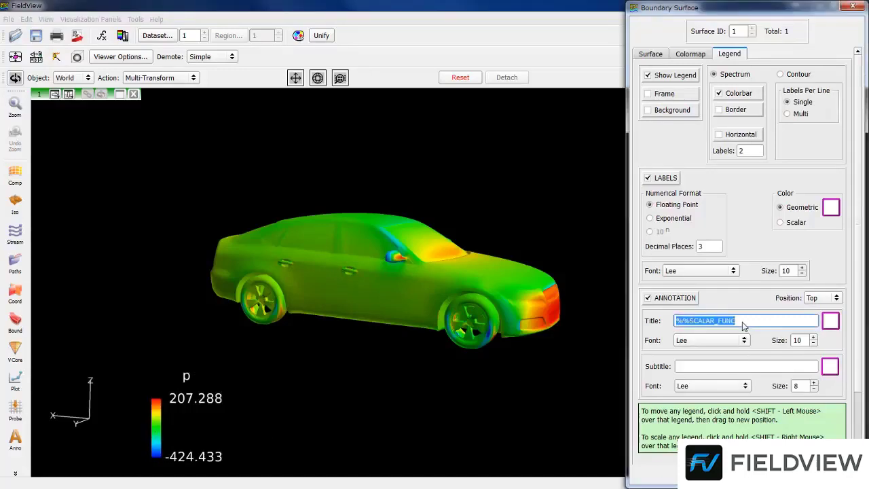
type("Pressure on bo")
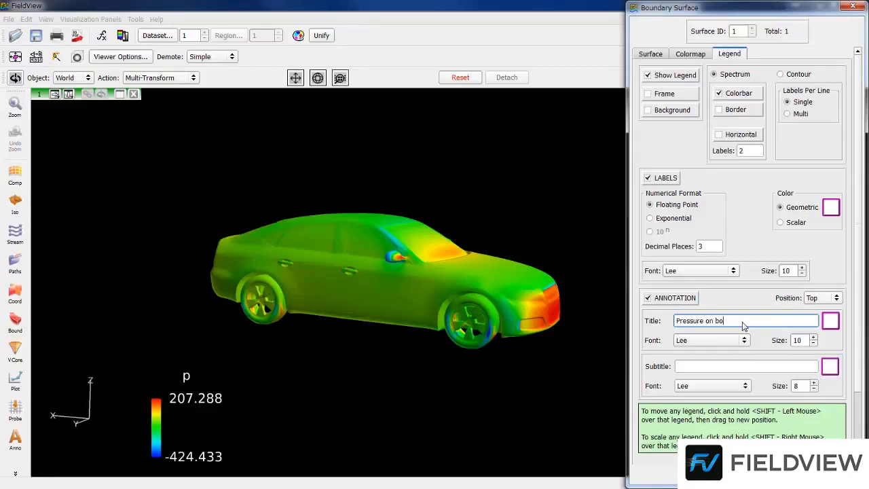
type("dy")
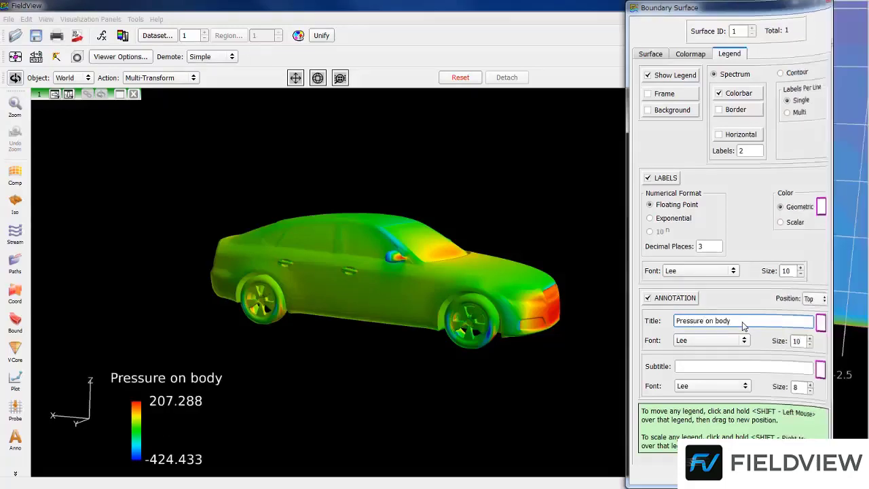